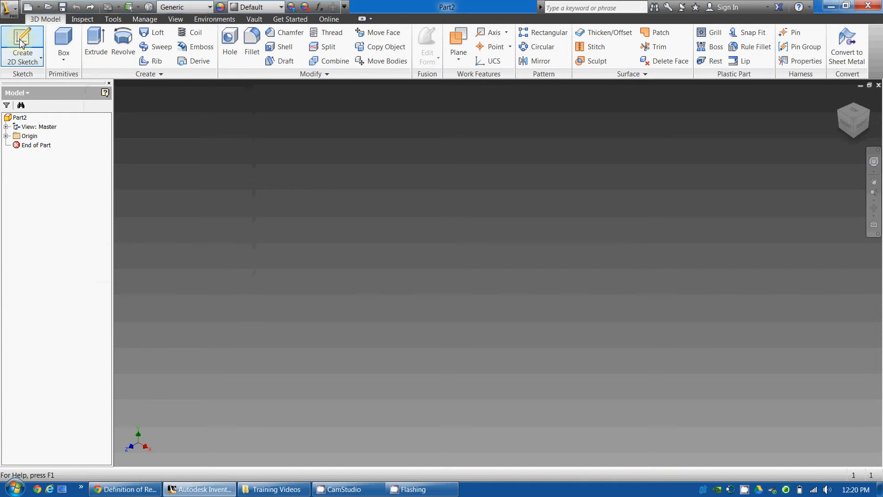
# Step: Start a new 2D sketch on the front origin plane, viewed head-on with the origin visible
pyautogui.click(22, 45)
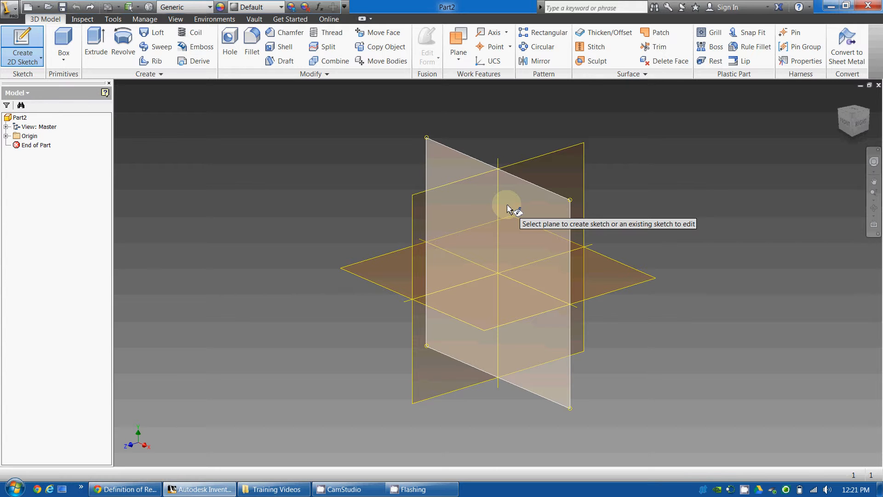
pyautogui.click(507, 209)
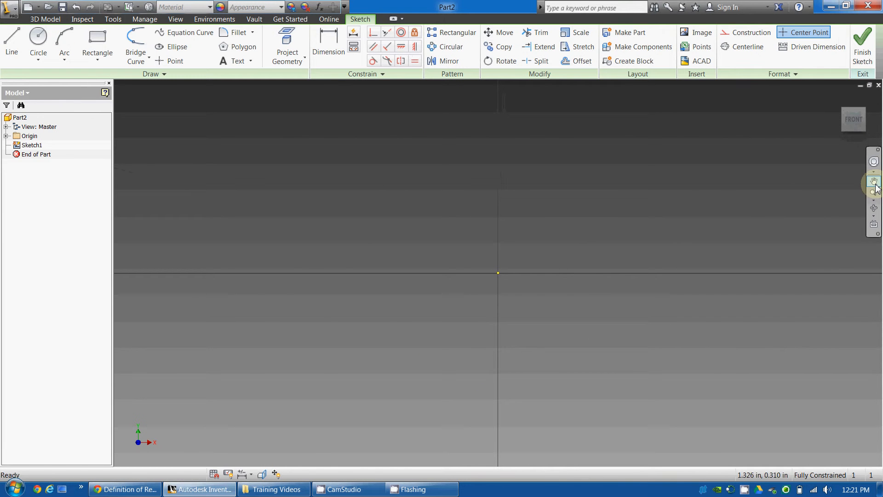
pyautogui.click(874, 180)
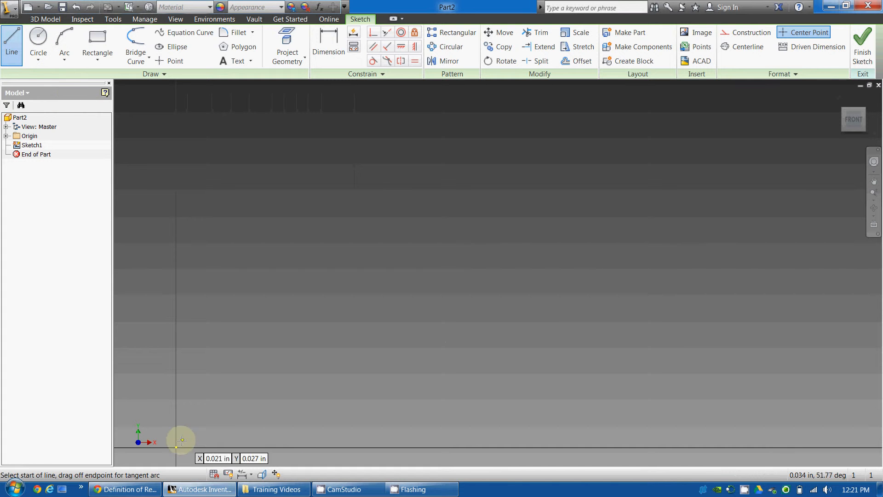
# Step: Draw the base: a horizontal 1.000 in line running right from the origin
pyautogui.click(180, 445)
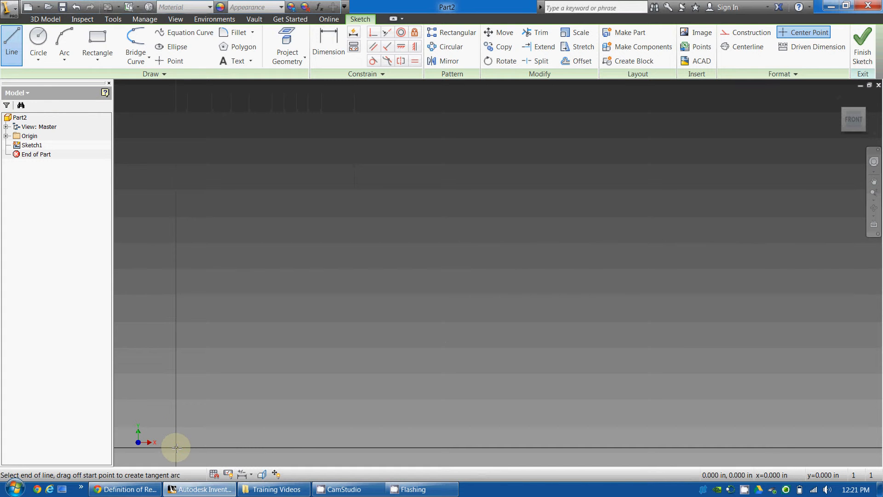
pyautogui.moveTo(176, 448); pyautogui.dragTo(470, 422)
pyautogui.write('1')
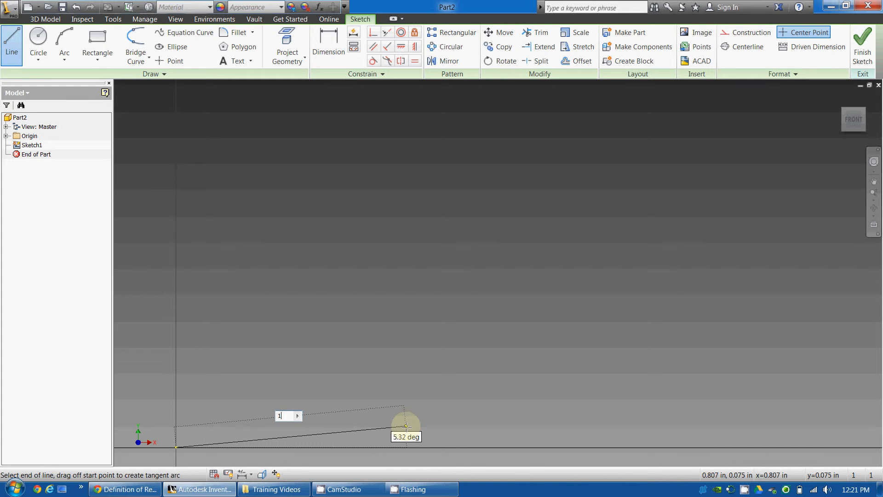
pyautogui.moveTo(406, 425); pyautogui.dragTo(448, 386)
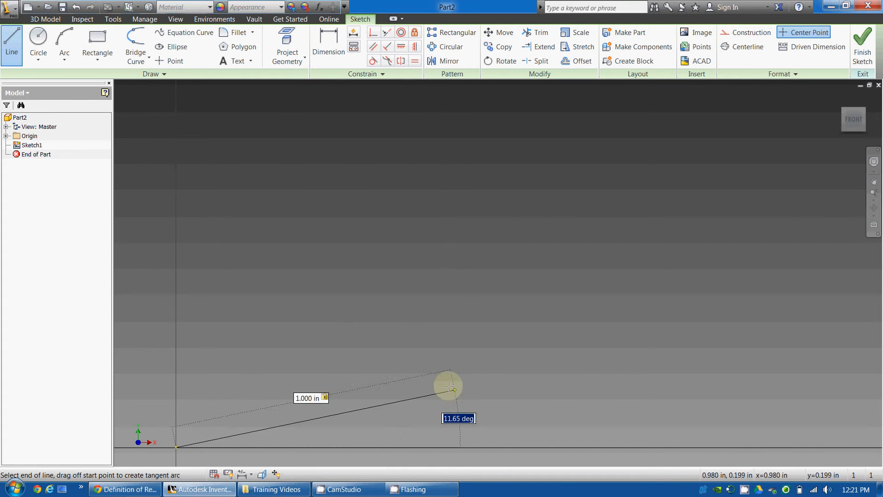
pyautogui.moveTo(449, 387); pyautogui.dragTo(451, 405)
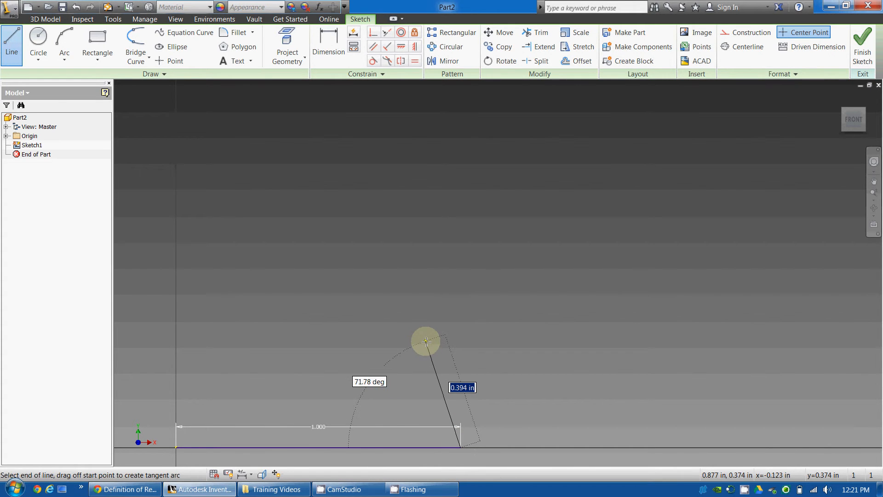
# Step: Draw the 1 in second side up to the apex and close the triangle back to the origin
pyautogui.write('1')
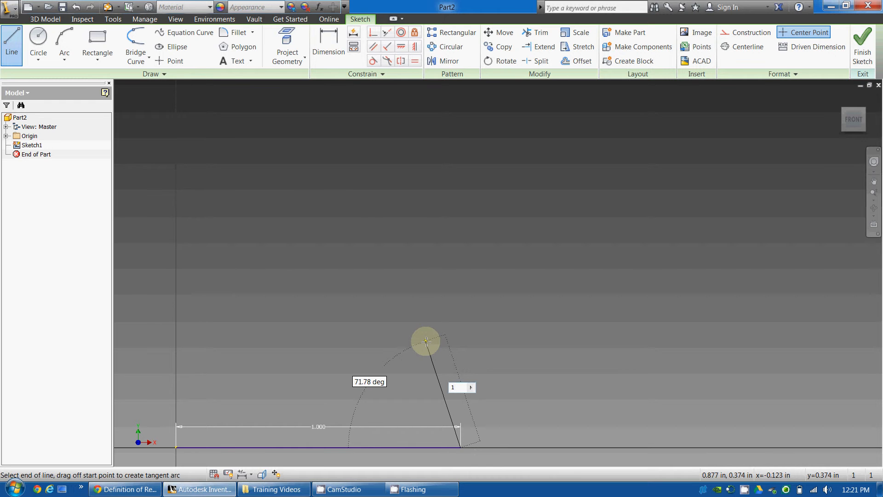
pyautogui.moveTo(425, 341); pyautogui.dragTo(360, 219)
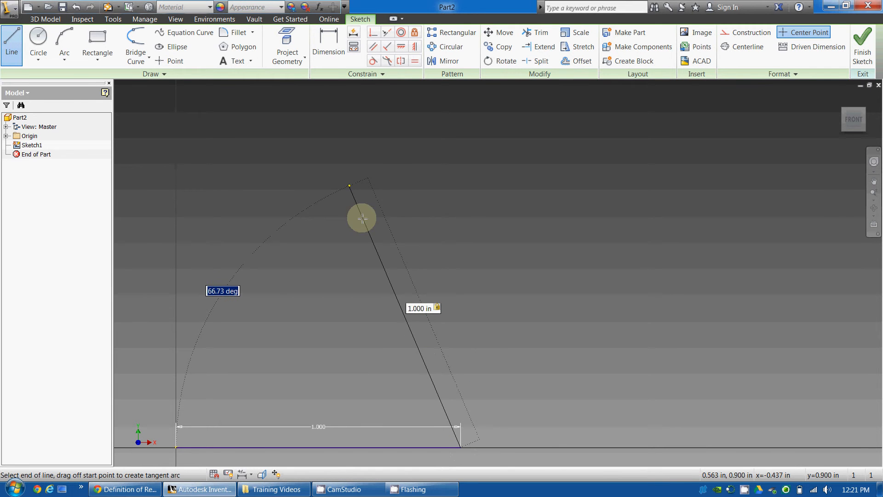
pyautogui.moveTo(344, 186)
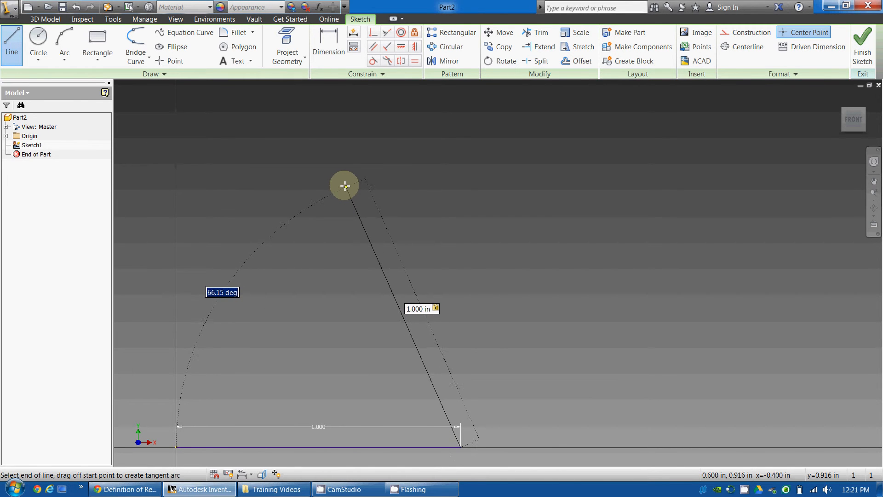
pyautogui.moveTo(345, 185); pyautogui.dragTo(322, 204)
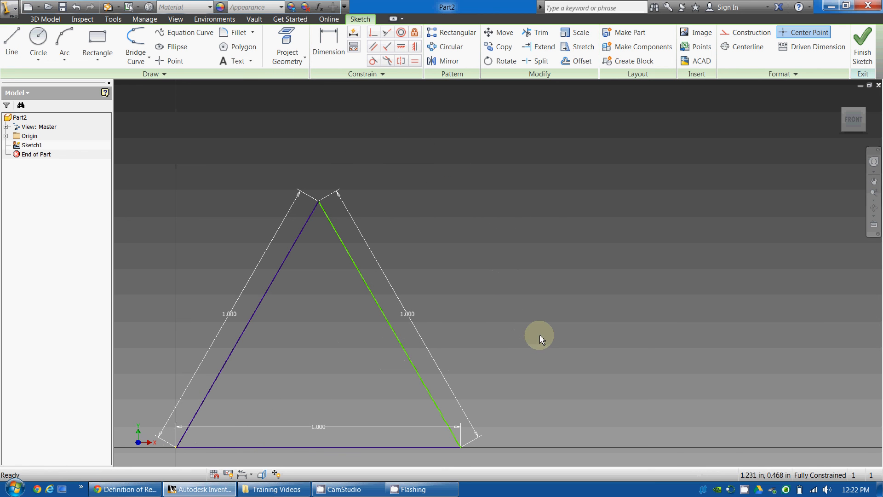
pyautogui.moveTo(366, 297)
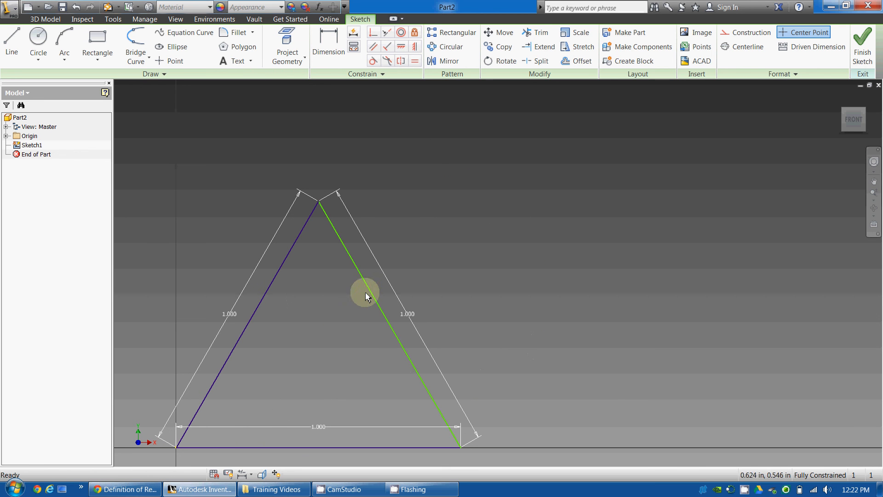
pyautogui.moveTo(507, 441)
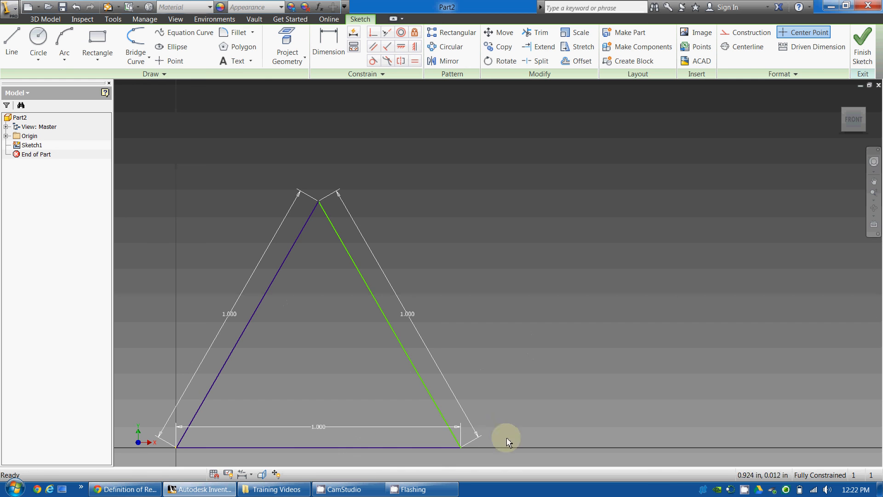